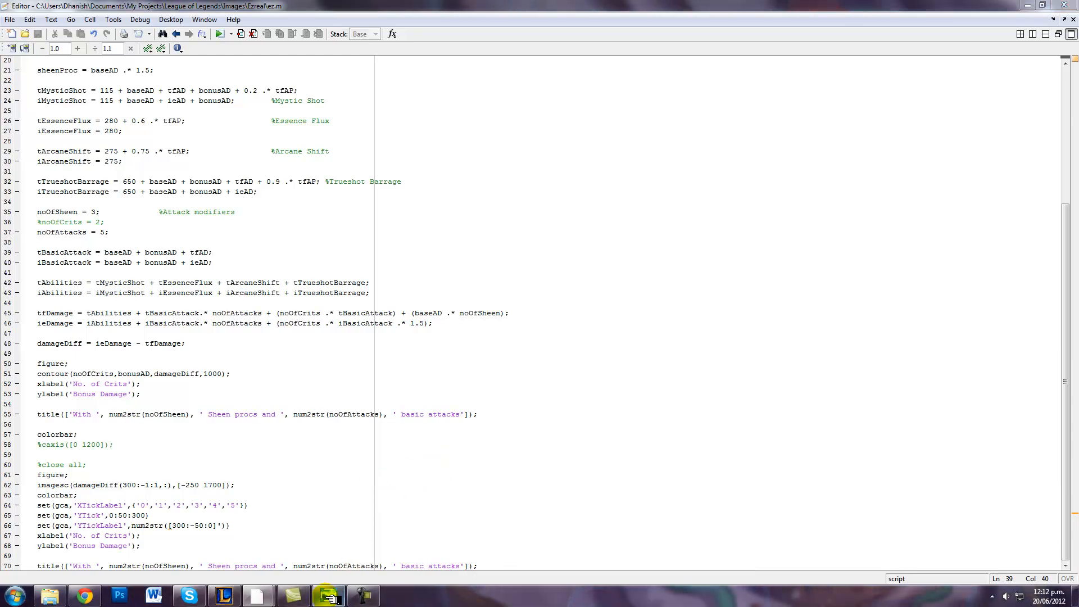
Step: Bring up the ez cover image of the mirrored archers in Windows Photo Viewer
{"action": "left_click", "coordinate": [328, 595]}
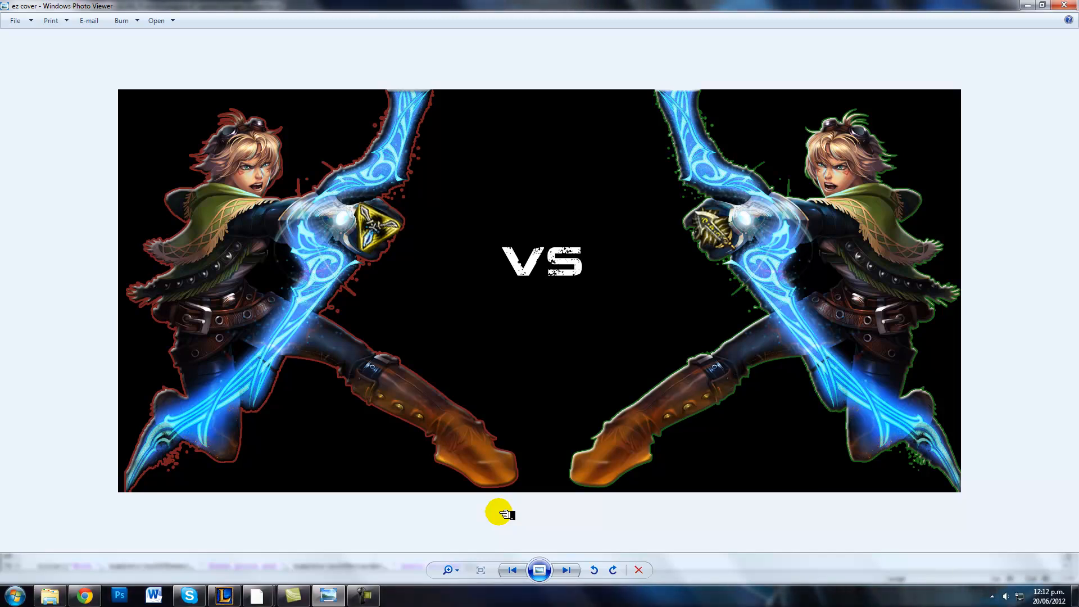
{"action": "mouse_move", "coordinate": [437, 266]}
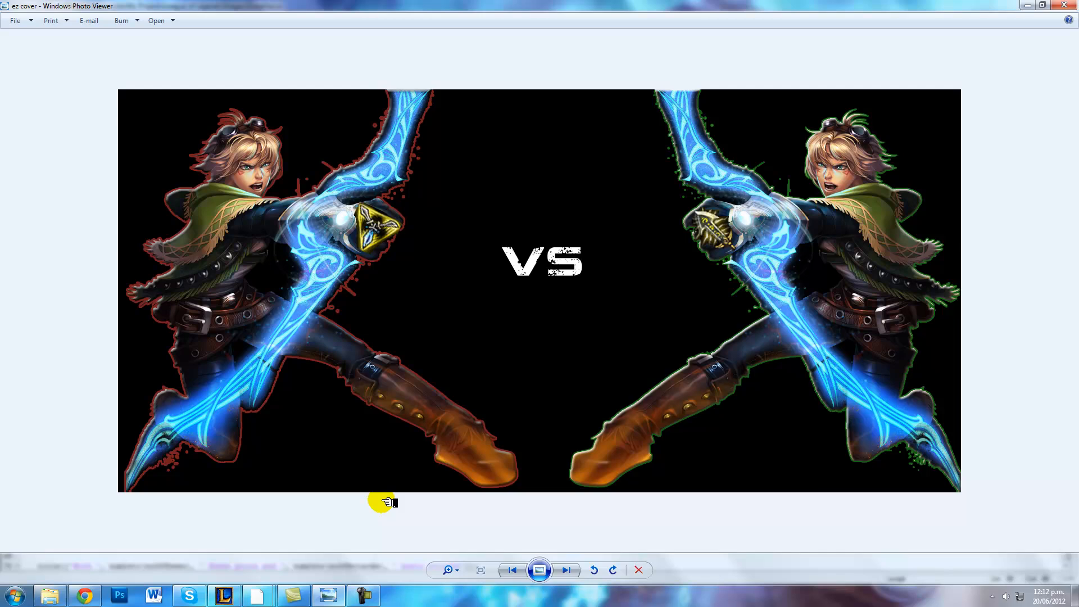
{"action": "mouse_move", "coordinate": [259, 595]}
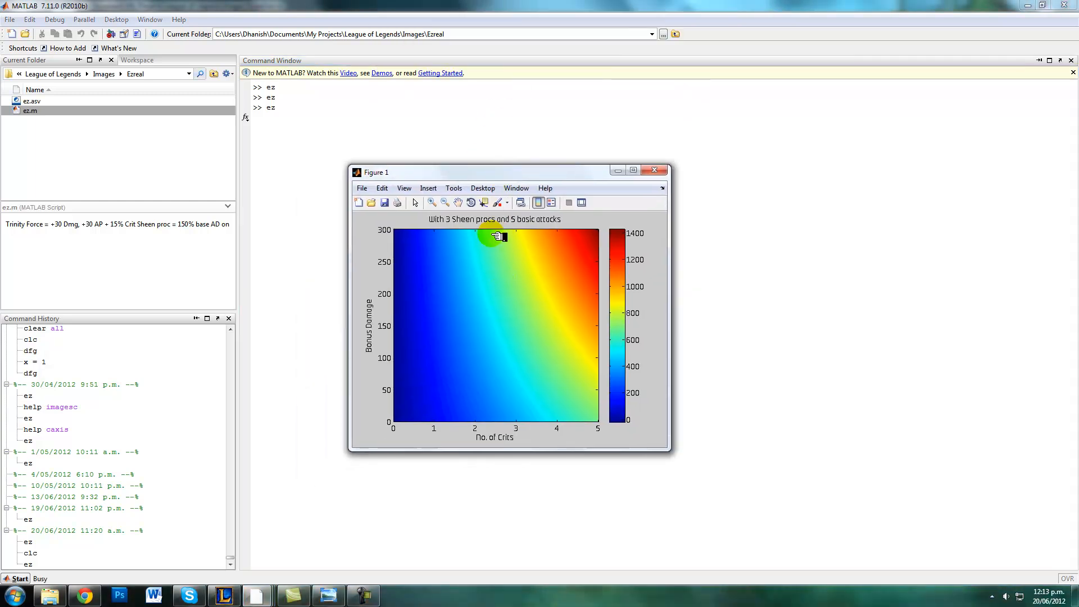
{"action": "mouse_move", "coordinate": [510, 186]}
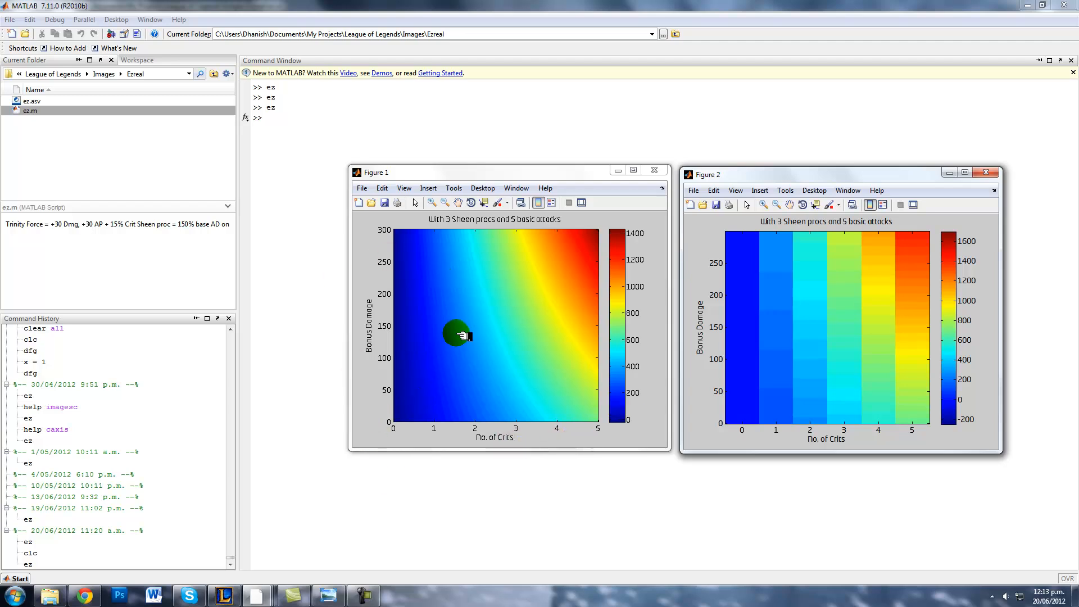
{"action": "mouse_move", "coordinate": [512, 345]}
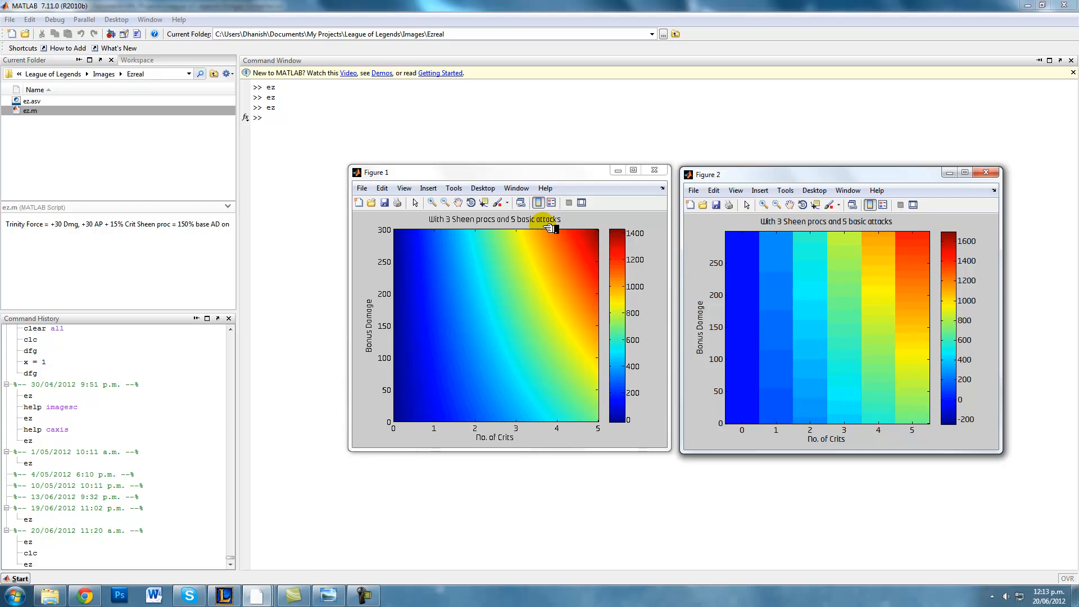
{"action": "mouse_move", "coordinate": [343, 531]}
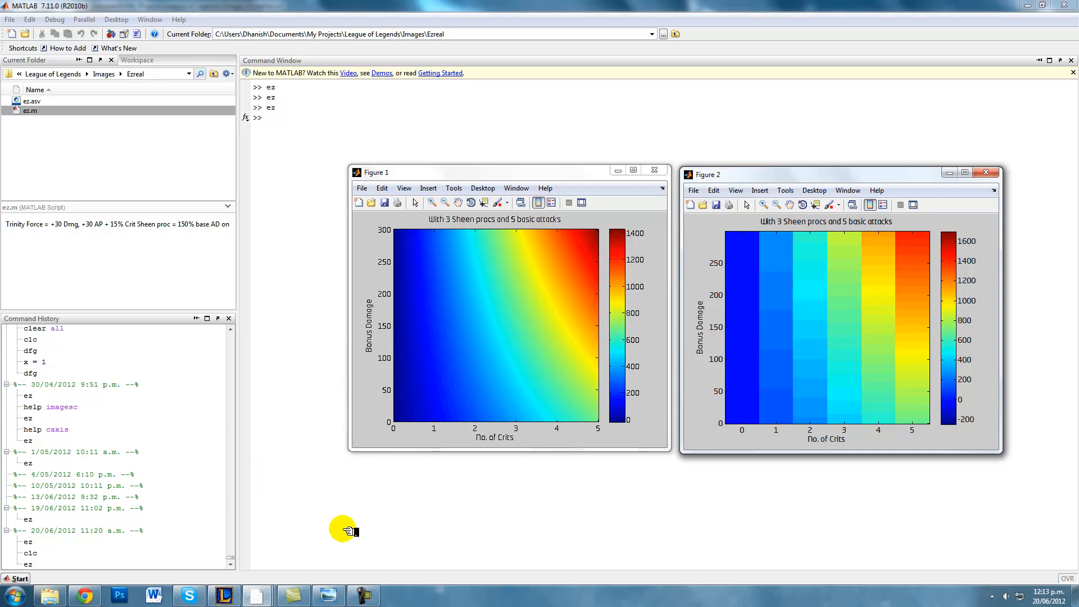
{"action": "mouse_move", "coordinate": [598, 436]}
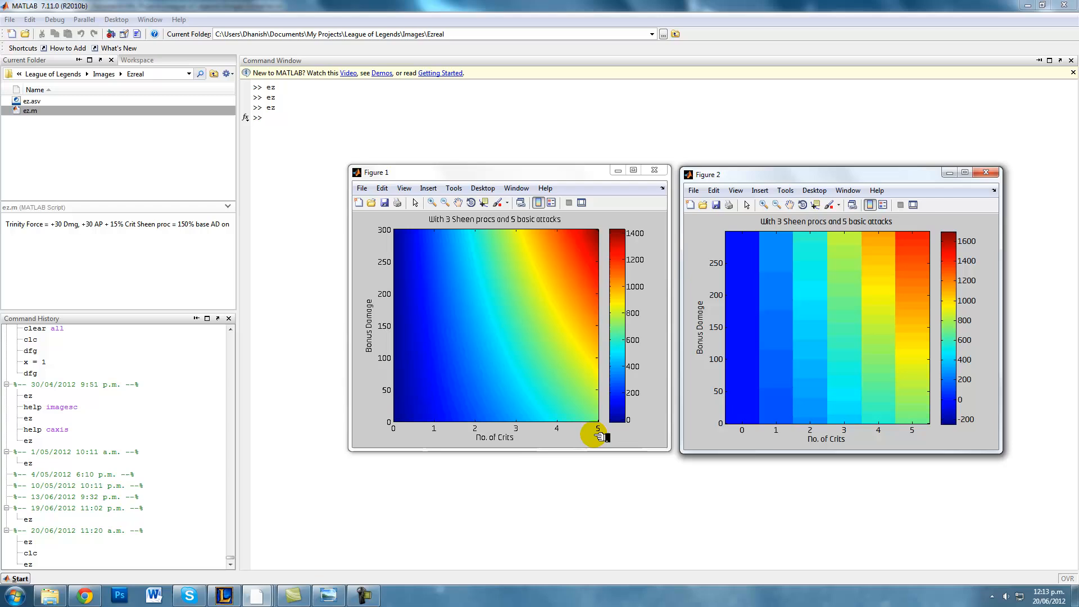
{"action": "mouse_move", "coordinate": [591, 434]}
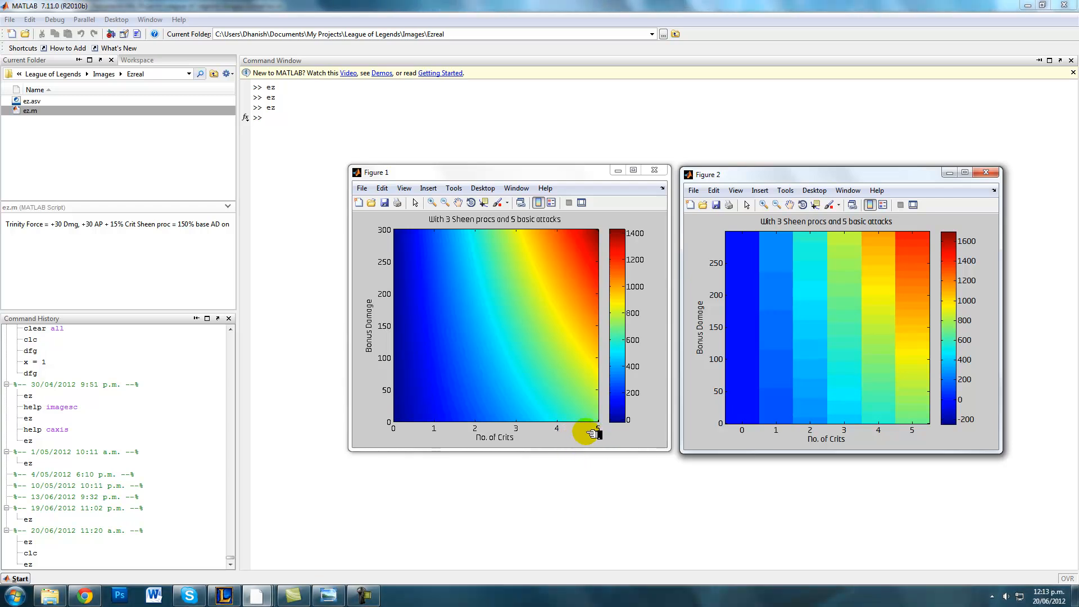
{"action": "mouse_move", "coordinate": [594, 425]}
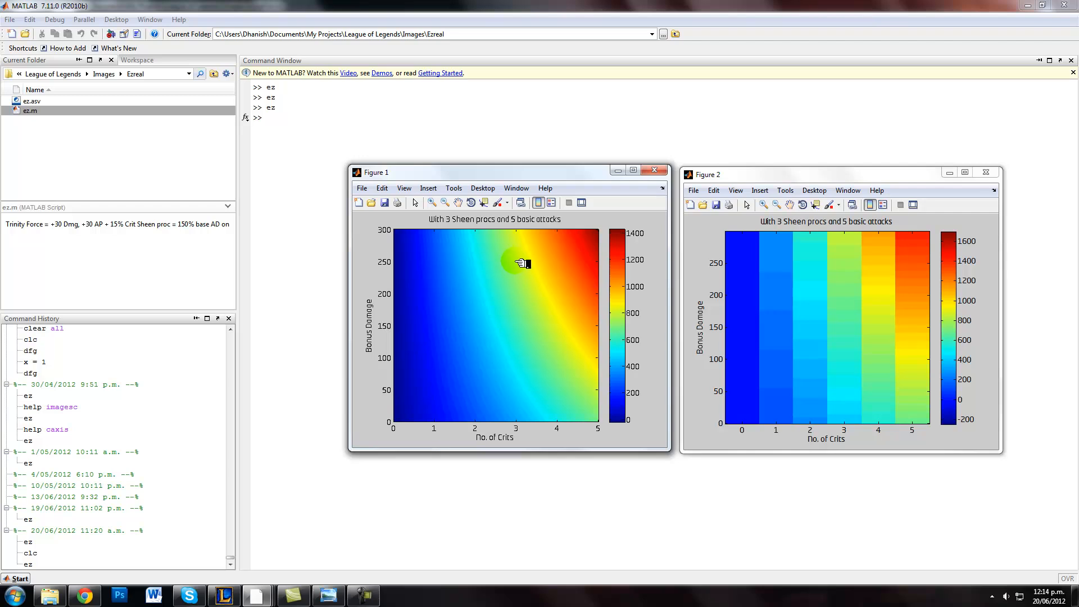
{"action": "mouse_move", "coordinate": [517, 266]}
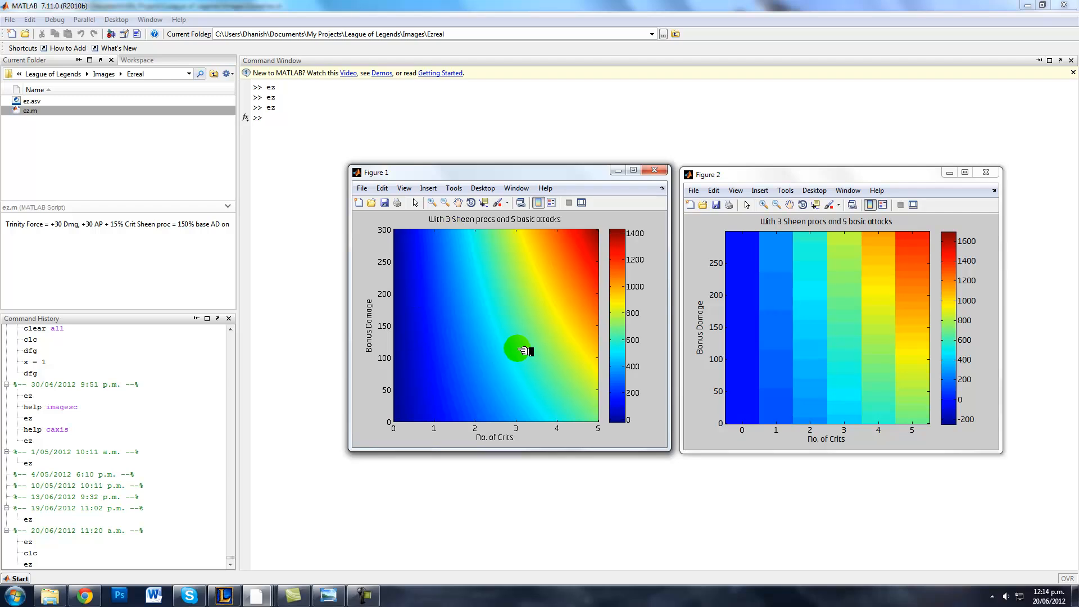
{"action": "mouse_move", "coordinate": [521, 320]}
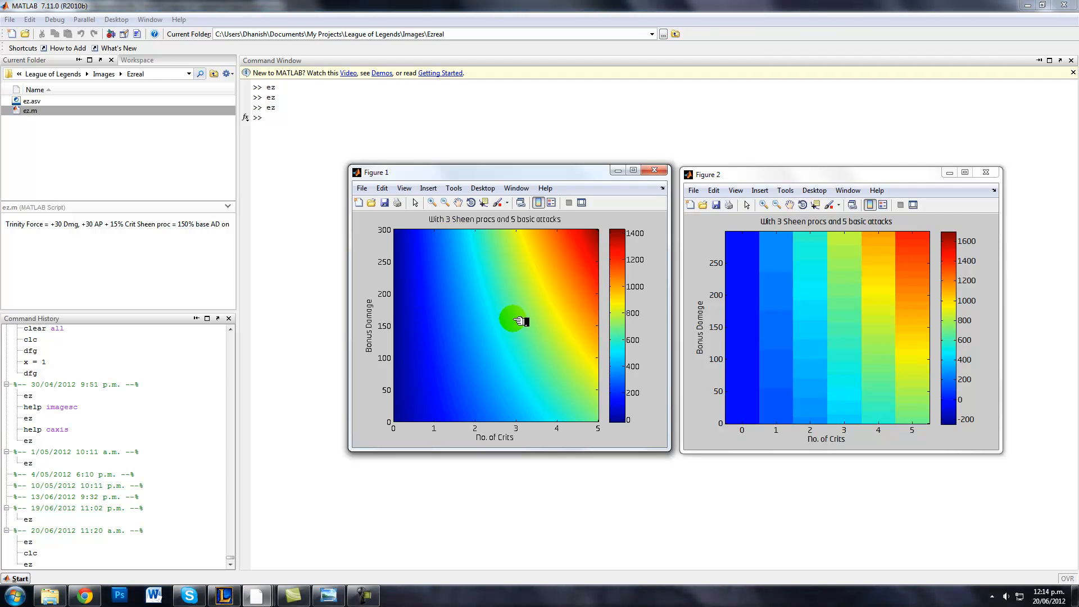
{"action": "mouse_move", "coordinate": [540, 338]}
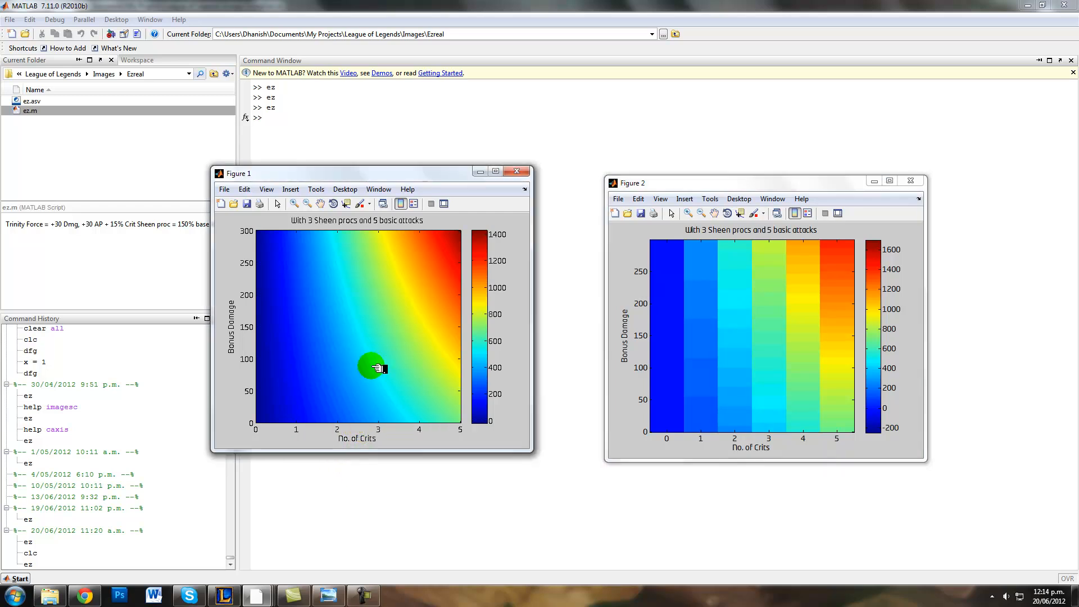
{"action": "mouse_move", "coordinate": [358, 364]}
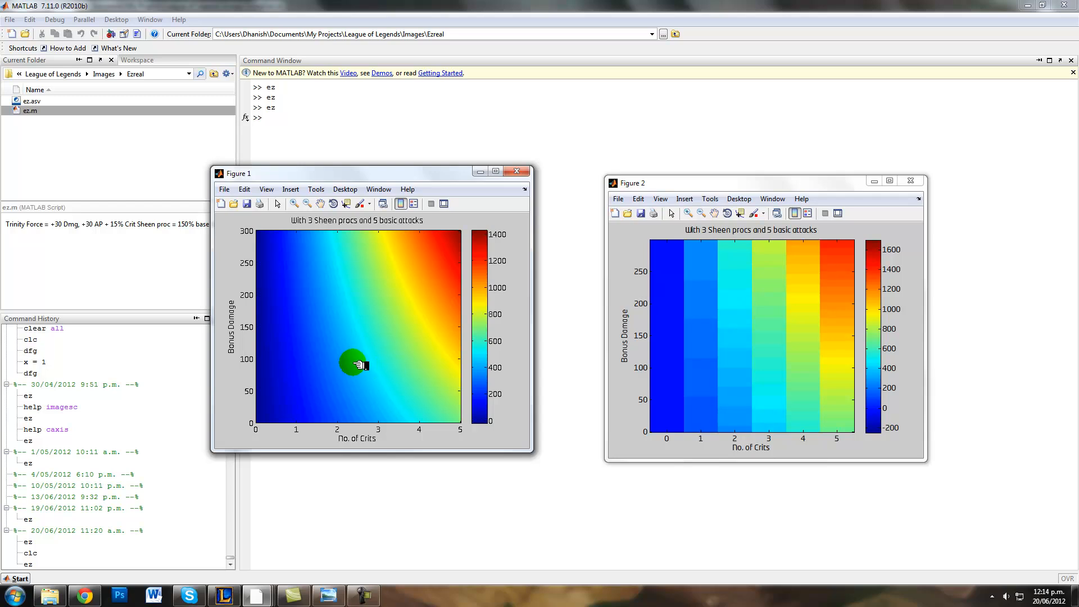
{"action": "mouse_move", "coordinate": [360, 512]}
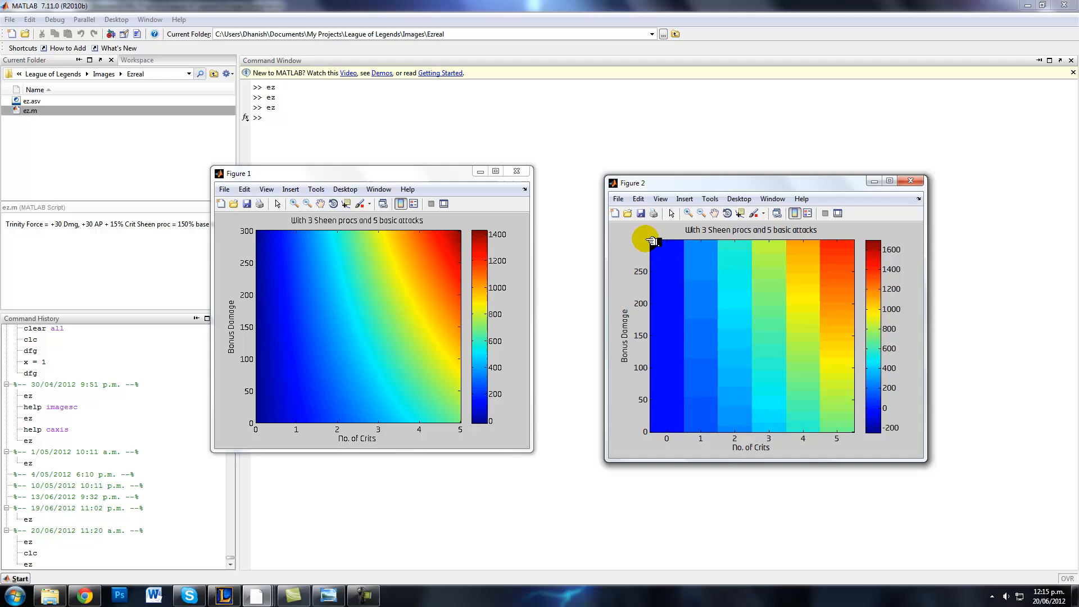
{"action": "mouse_move", "coordinate": [640, 240]}
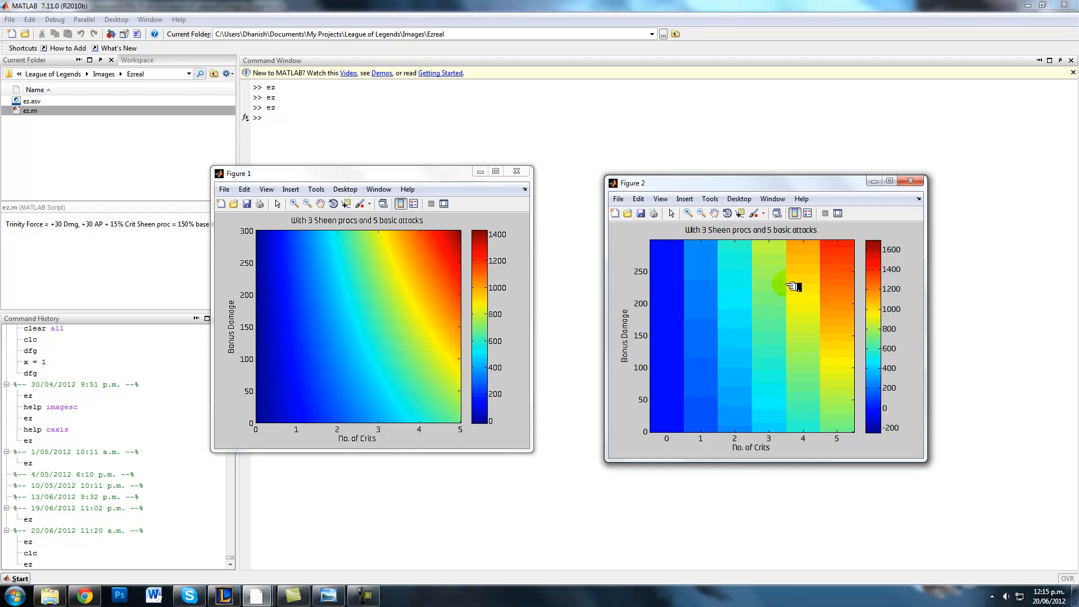
{"action": "mouse_move", "coordinate": [650, 320]}
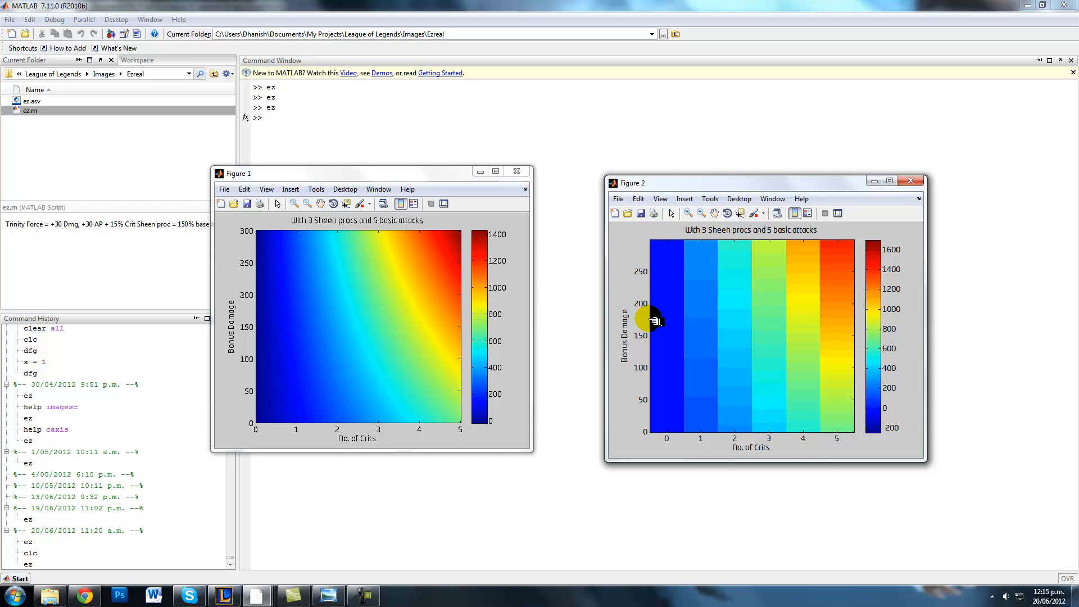
{"action": "mouse_move", "coordinate": [908, 364]}
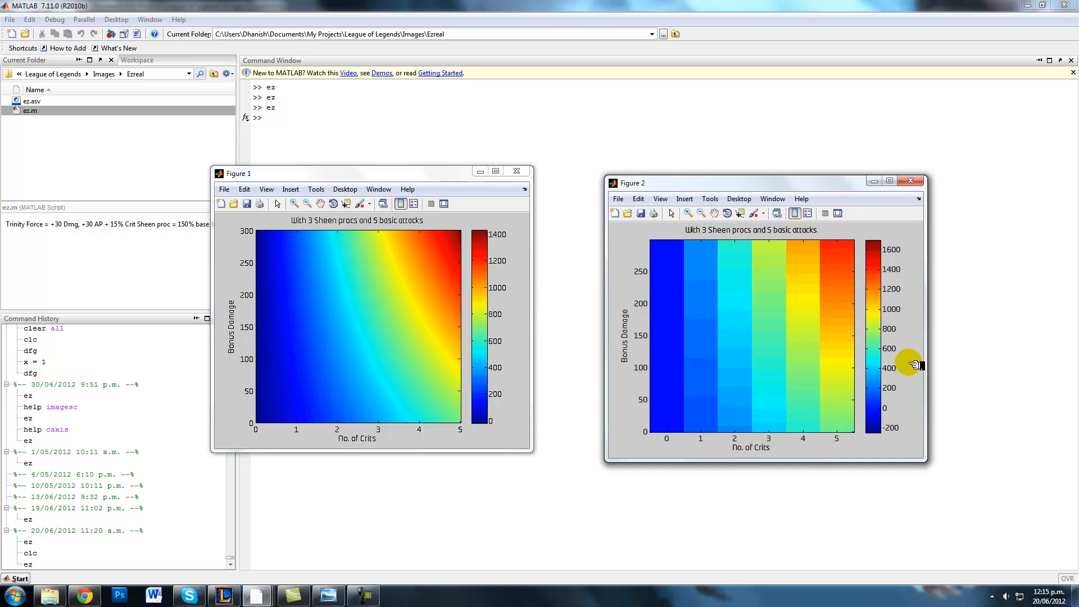
{"action": "mouse_move", "coordinate": [804, 387]}
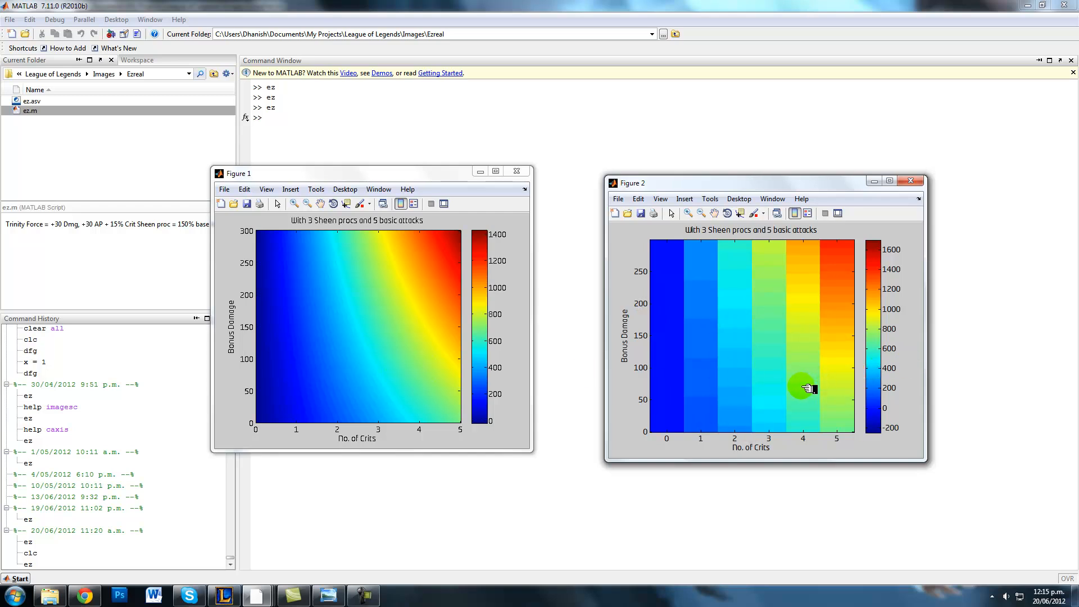
{"action": "mouse_move", "coordinate": [805, 382]}
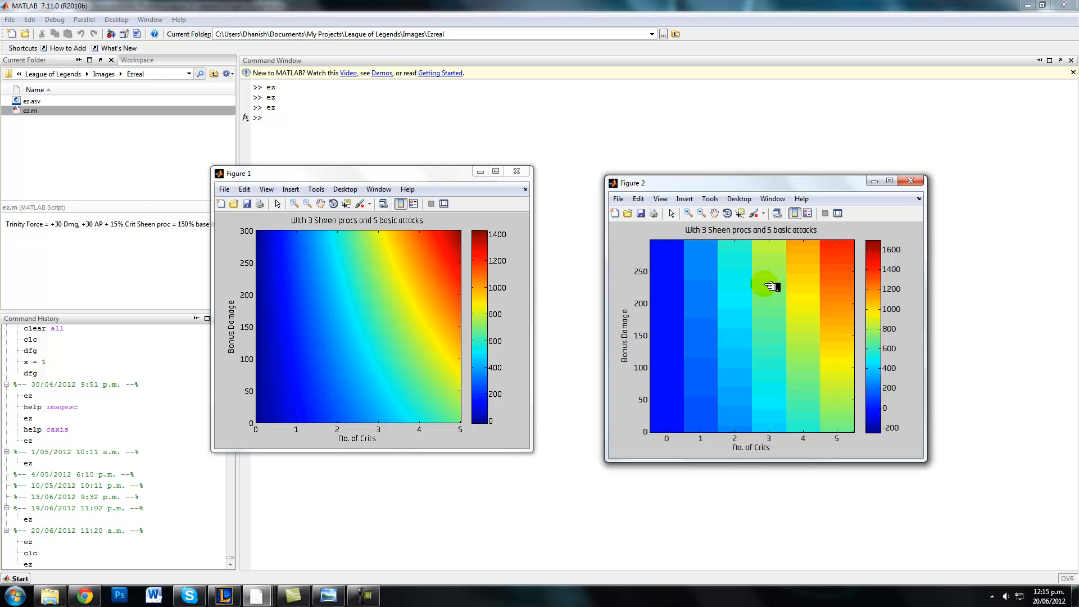
{"action": "mouse_move", "coordinate": [734, 345]}
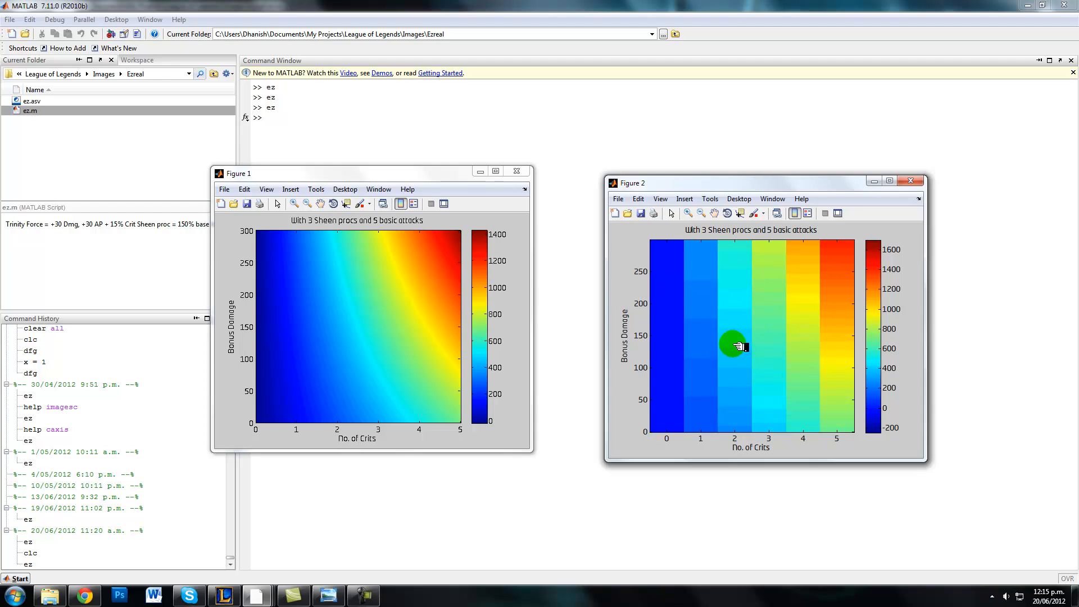
{"action": "mouse_move", "coordinate": [764, 428]}
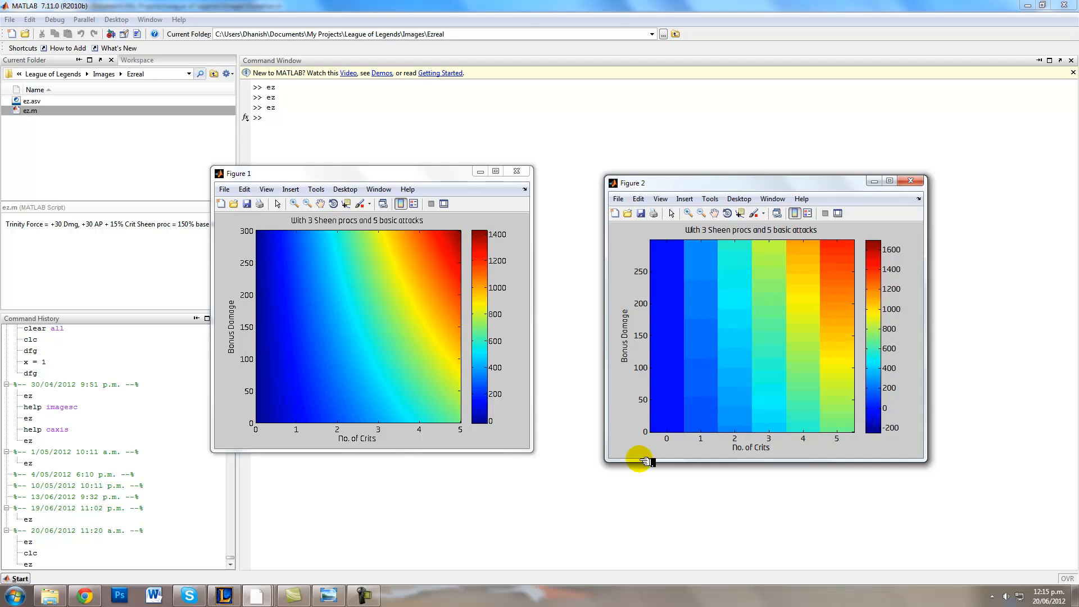
{"action": "mouse_move", "coordinate": [658, 401]}
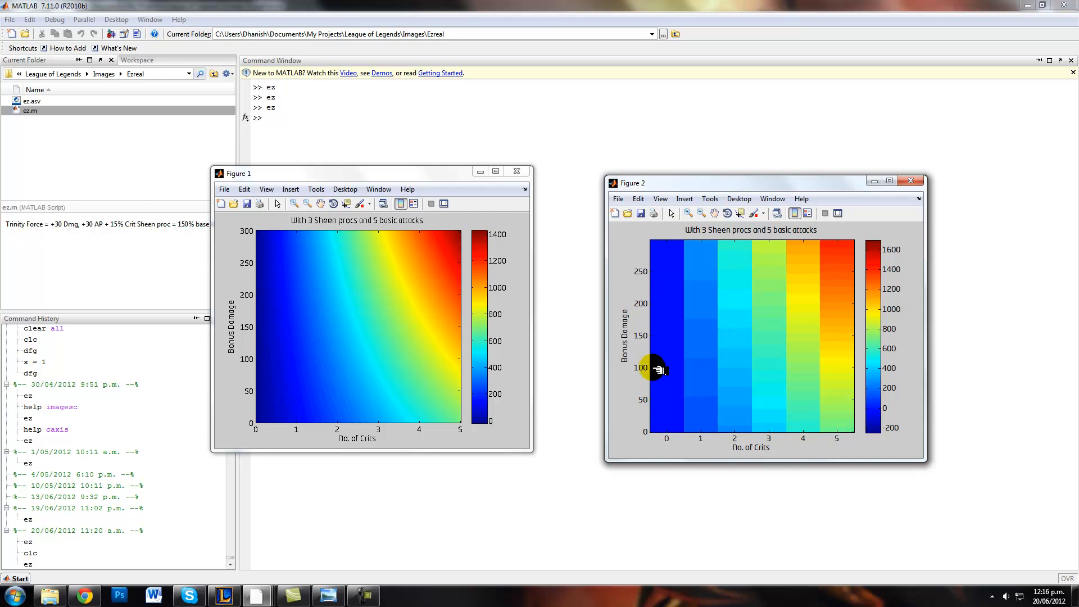
{"action": "mouse_move", "coordinate": [639, 329]}
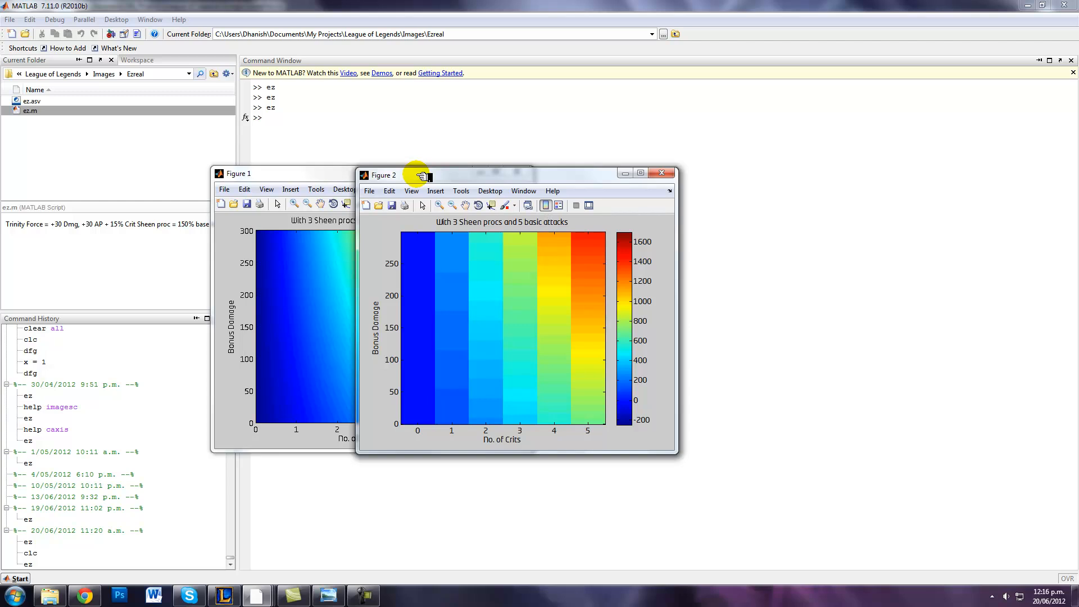
{"action": "mouse_move", "coordinate": [422, 181]}
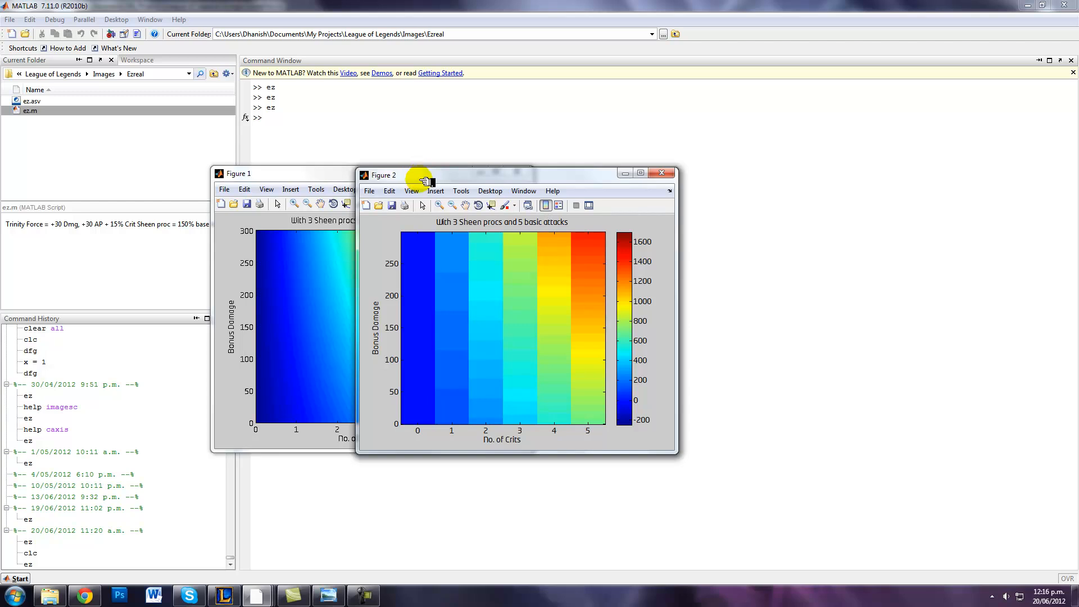